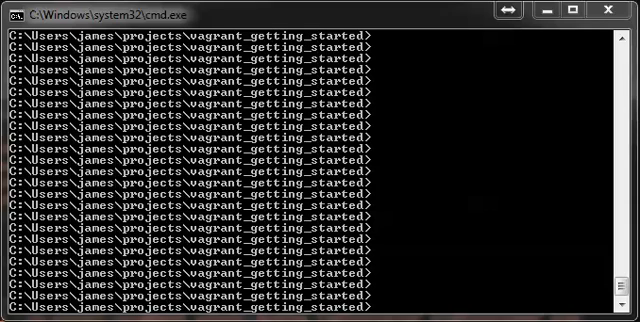
pyautogui.moveTo(460, 292)
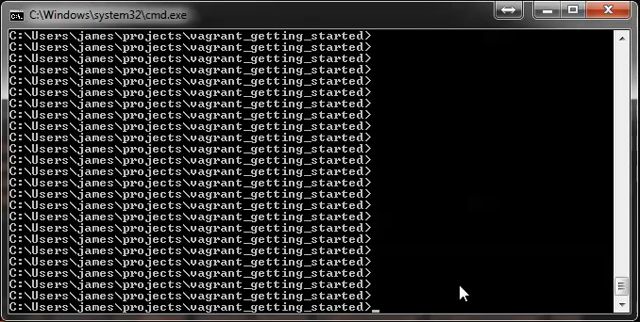
# List the vagrant_getting_started folder contents with dir
pyautogui.write('vagrant')
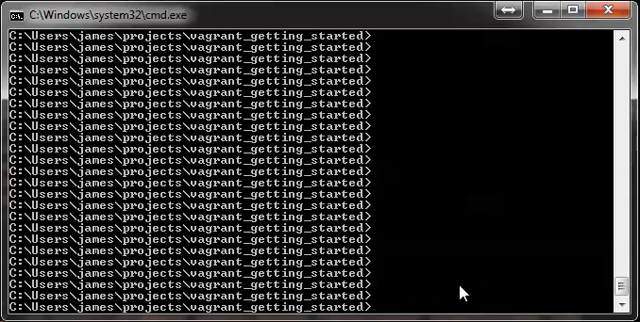
pyautogui.write('dir')
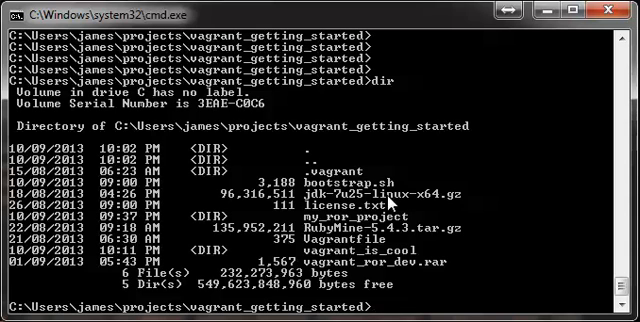
pyautogui.moveTo(428, 216)
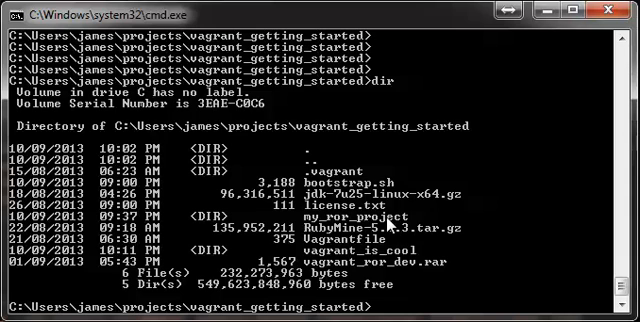
pyautogui.write('vagra')
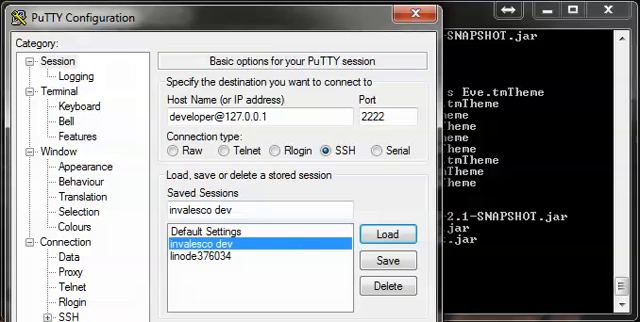
pyautogui.moveTo(252, 246)
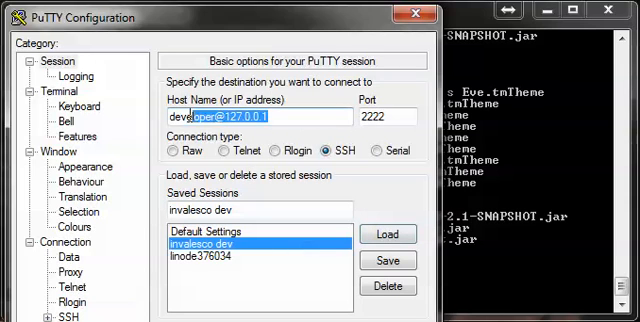
pyautogui.tripleClick(230, 116)
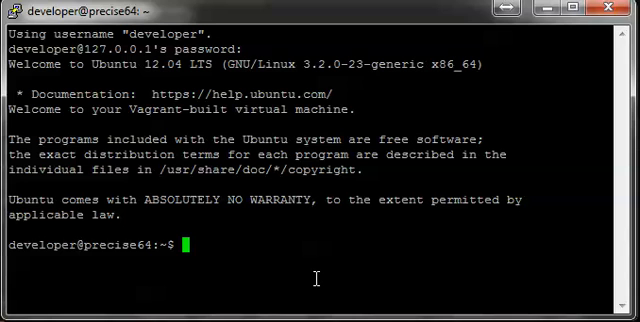
# Run ifconfig to show the VM's network interfaces
pyautogui.write('ifcon')
pyautogui.write('192.168.0.8')
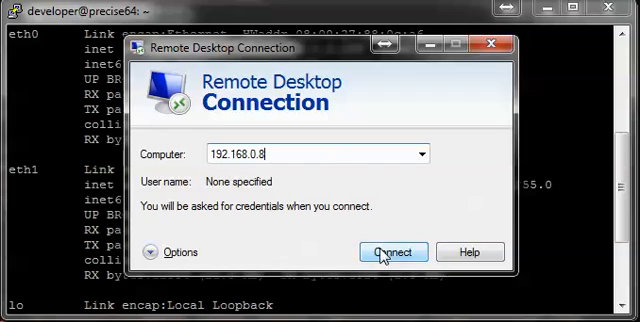
# Connect Remote Desktop to 192.168.0.8, accepting the unverified identity warning
pyautogui.click(392, 252)
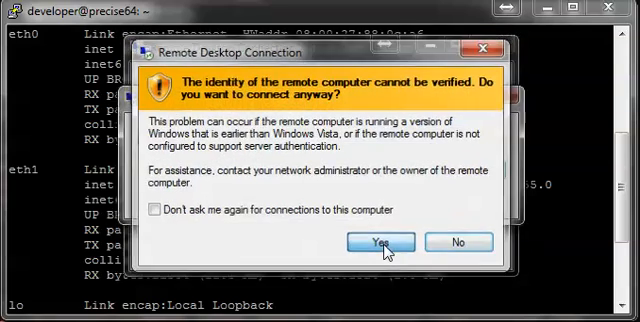
pyautogui.click(372, 242)
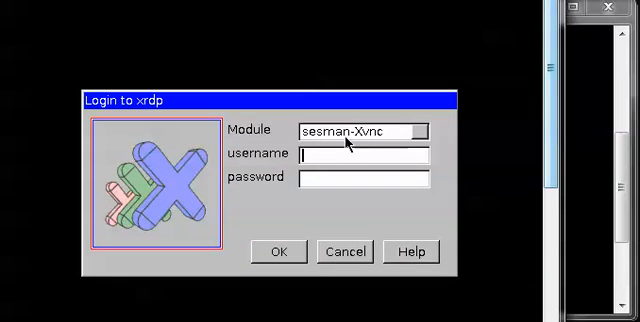
# Log into xrdp as developer and accept the default panel layout
pyautogui.write('developer')
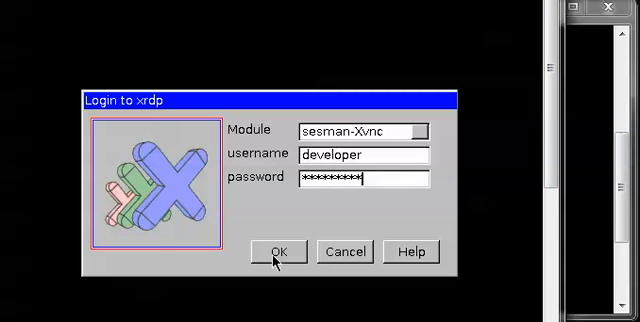
pyautogui.click(280, 252)
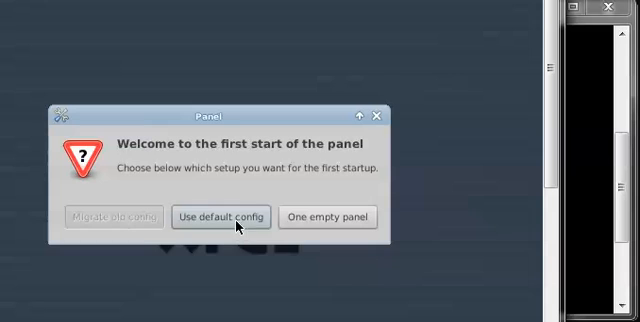
pyautogui.click(222, 216)
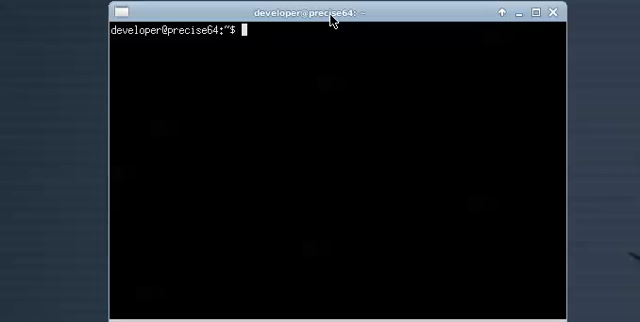
# Run java in the terminal, which reports Java is not installed
pyautogui.write('ja')
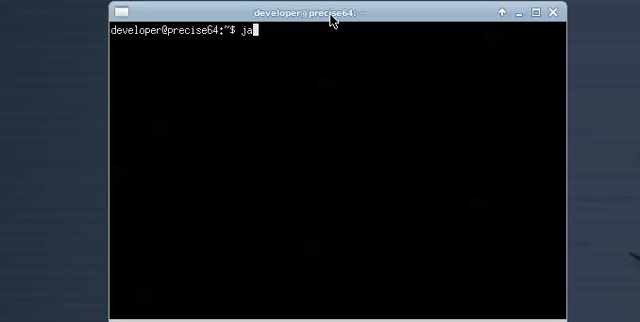
pyautogui.write('va')
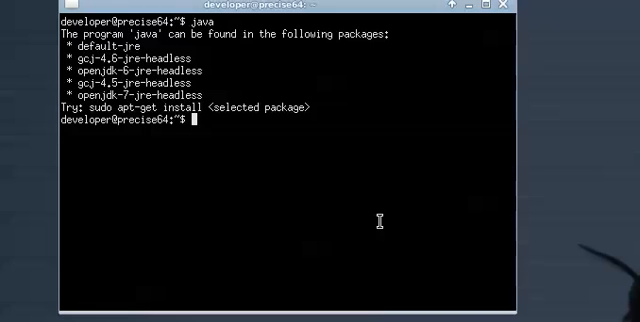
# Export JAVA_HOME=/usr/lib/jvm/jdk1.7.0_25
pyautogui.write('JAV')
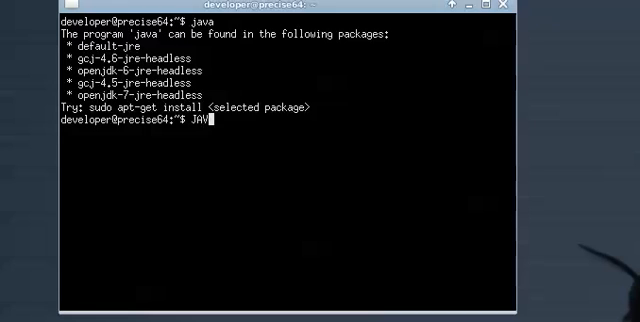
pyautogui.write('_HOME')
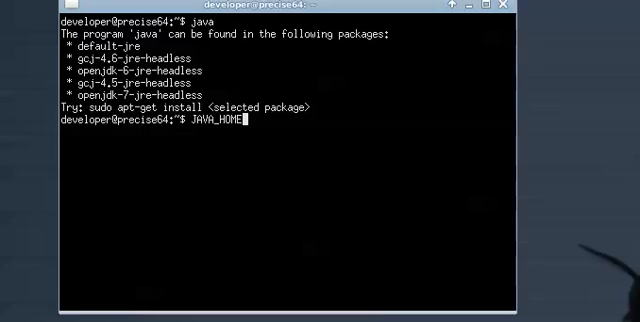
pyautogui.write('=/')
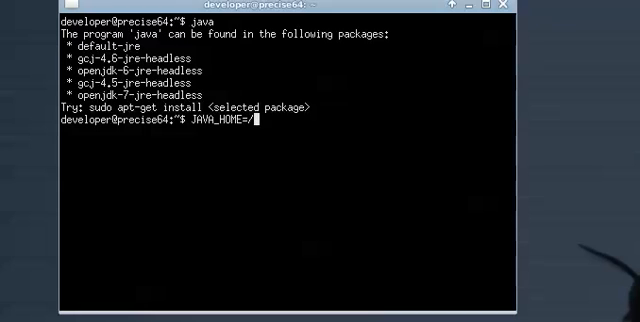
pyautogui.write('usr/lib/')
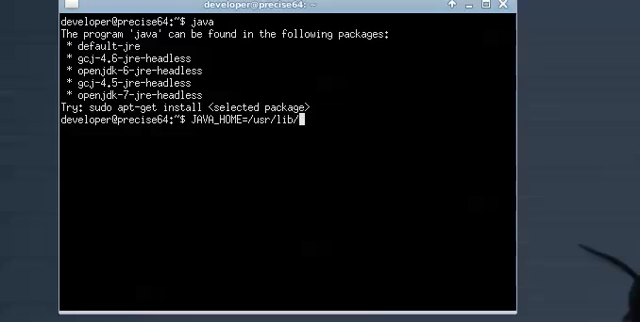
pyautogui.write('jvm/jdk')
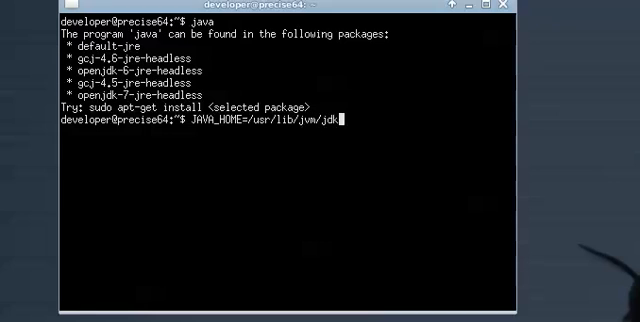
pyautogui.write('1.7.')
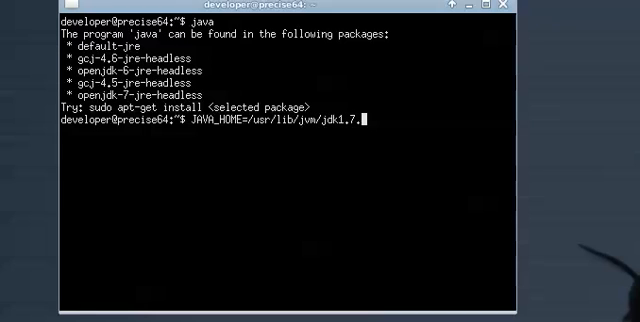
pyautogui.write('0_25')
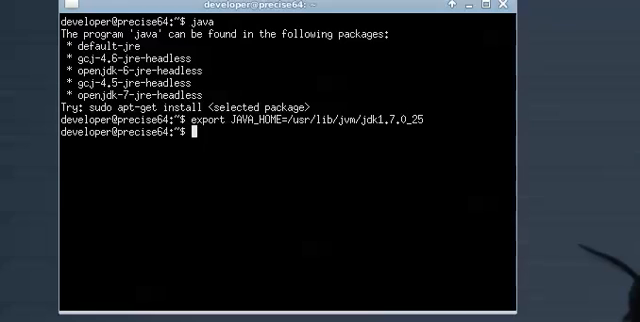
# Append $JAVA_HOME/bin to PATH
pyautogui.write('PATH=')
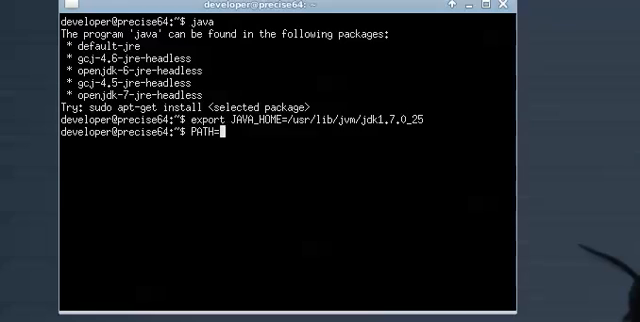
pyautogui.write('$PATH:$J')
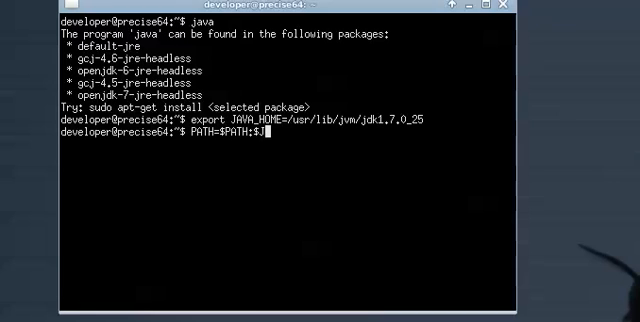
pyautogui.write('A')
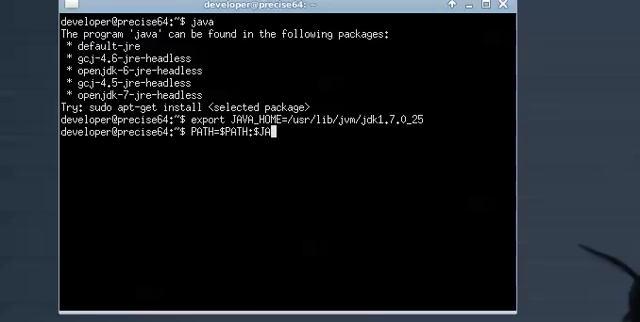
pyautogui.write('VA_HOME/')
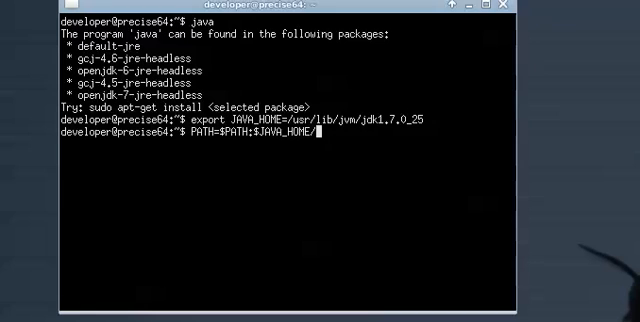
pyautogui.write('bin')
pyautogui.write('cd software')
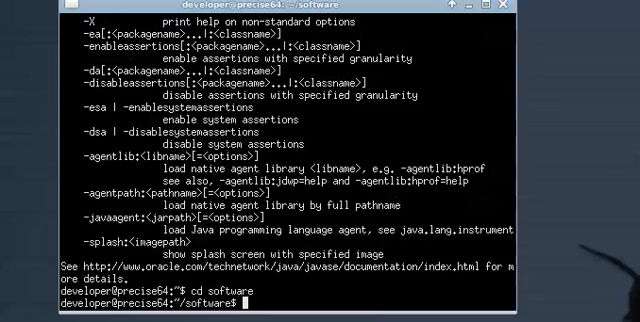
# Enter the RubyMine-5.4.3.2.1/bin folder and run ./rubymine.sh
pyautogui.write('ls')
pyautogui.write('cd')
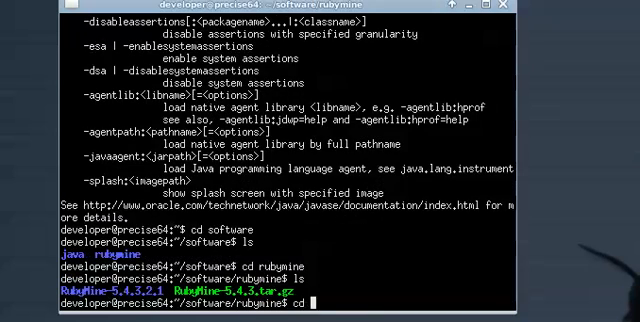
pyautogui.write('RubyMine-')
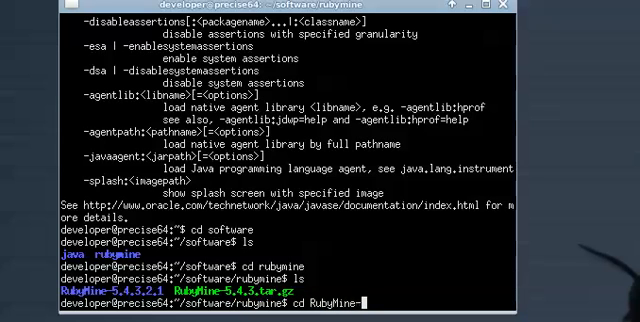
pyautogui.write('54')
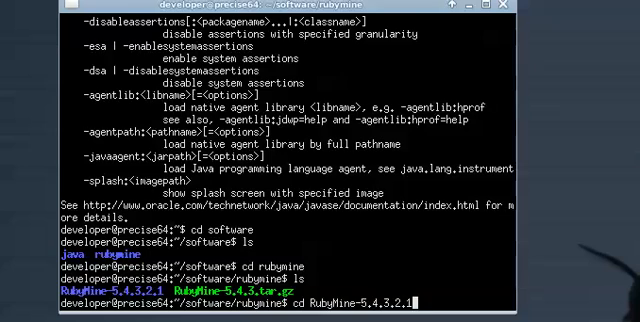
pyautogui.press('Return')
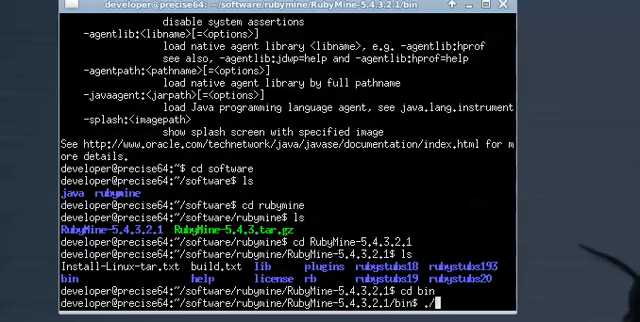
pyautogui.write('./rubymine.sh')
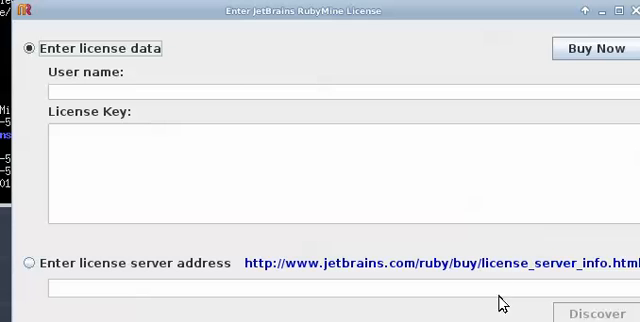
pyautogui.moveTo(504, 304)
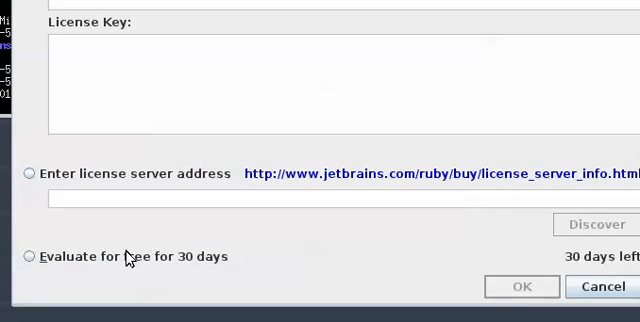
# Accept the free 30-day evaluation, dismiss the launcher error, and start Create New Project
pyautogui.click(32, 256)
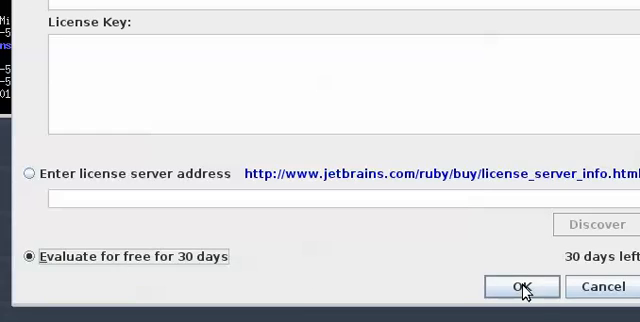
pyautogui.click(520, 288)
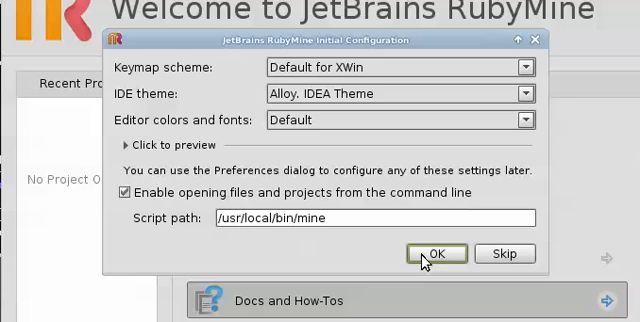
pyautogui.moveTo(454, 112)
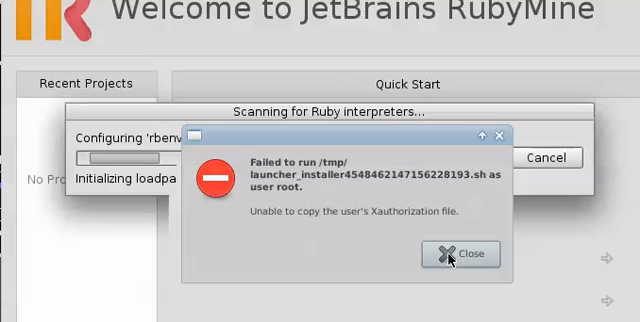
pyautogui.click(460, 254)
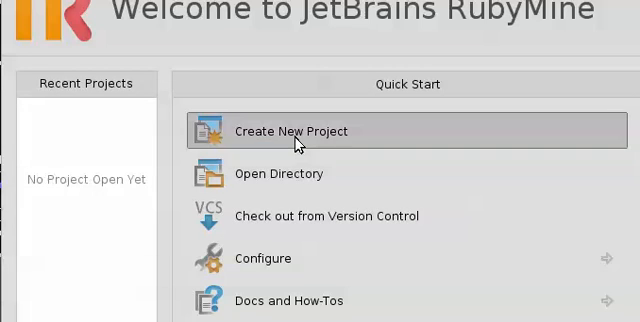
pyautogui.click(300, 132)
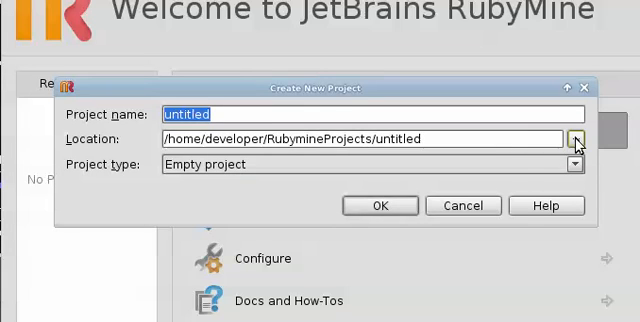
# Browse the project location tree down to the /vagrant folder
pyautogui.click(576, 140)
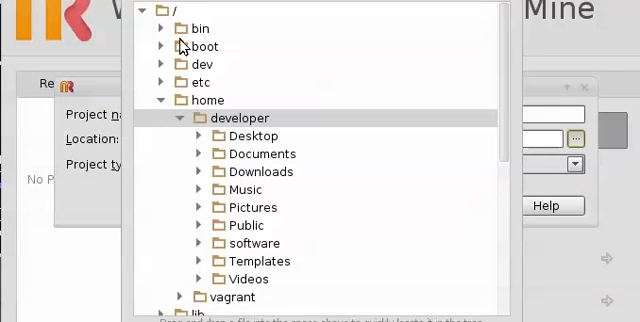
pyautogui.scroll(-3)
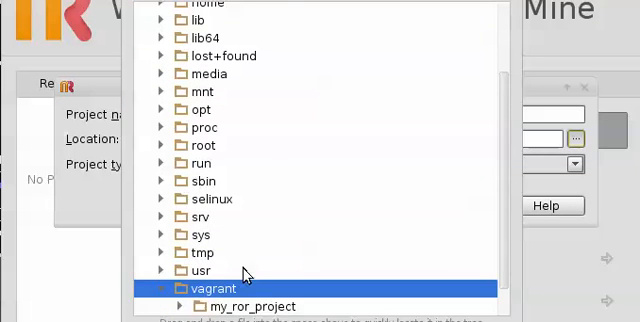
pyautogui.scroll(-3)
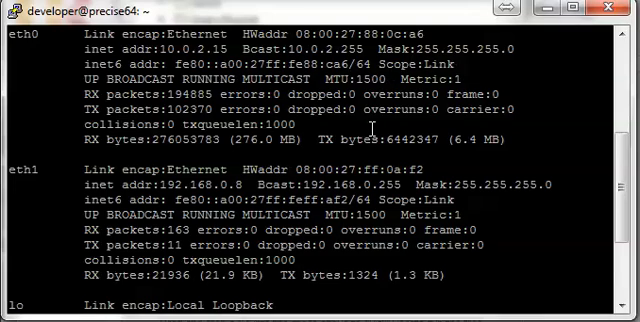
# Become the vagrant user via sudo su, cd into /vagrant and mkdir the video_tutorial folder
pyautogui.write('cd')
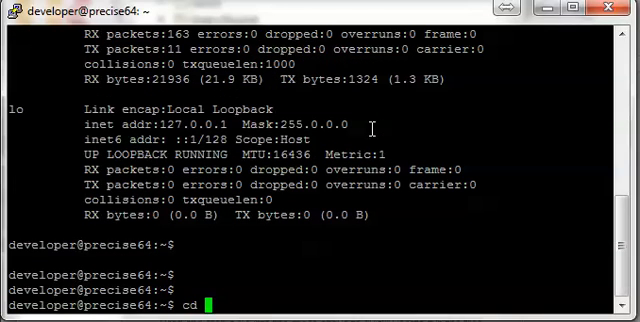
pyautogui.write('sudo su')
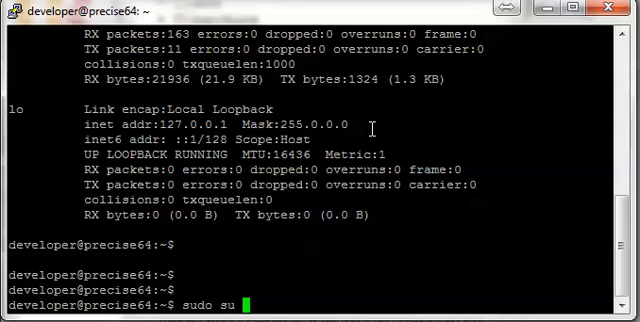
pyautogui.write('vagrant')
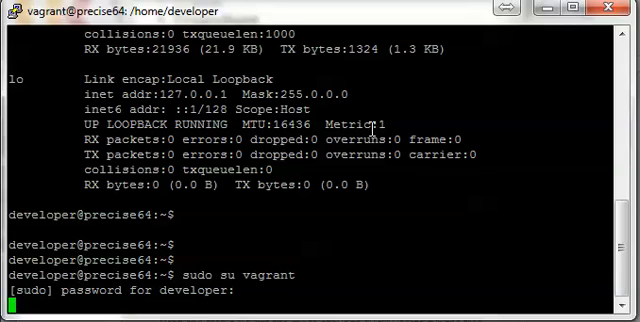
pyautogui.write('cd /vagrant')
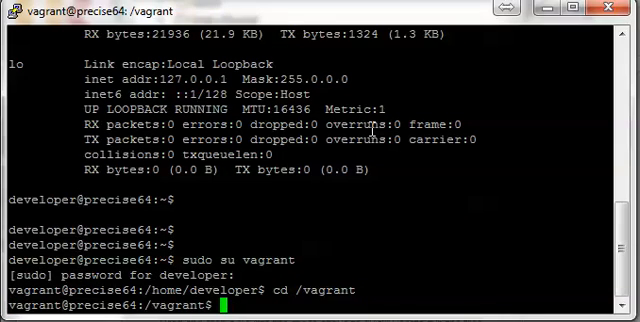
pyautogui.write('mkdir vid')
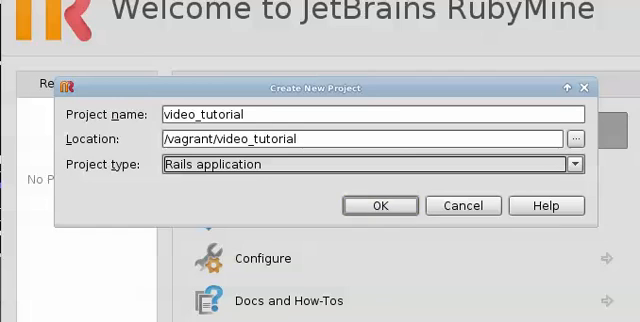
# Confirm the New Project dialog to generate the video_tutorial Rails application under /vagrant
pyautogui.click(378, 204)
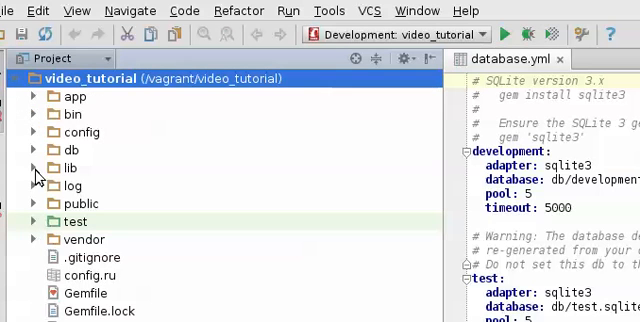
# Expand app and controllers in the Project tree, then start the Development: video_tutorial run configuration
pyautogui.click(36, 96)
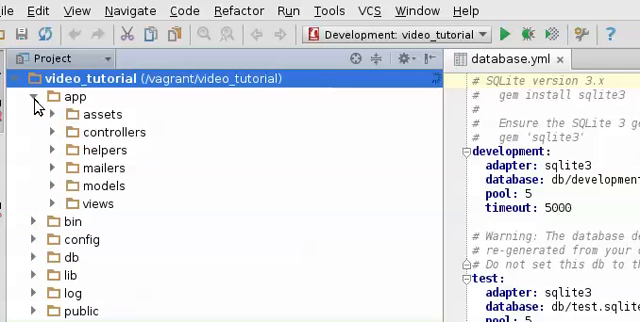
pyautogui.click(52, 132)
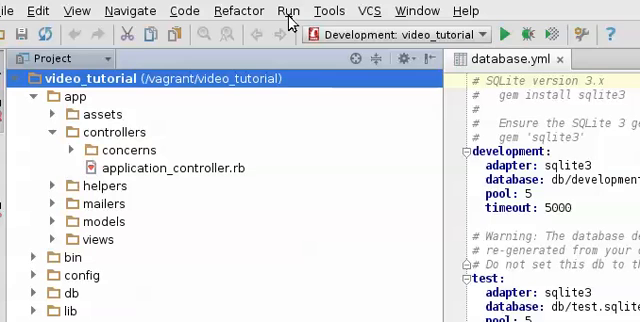
pyautogui.click(288, 12)
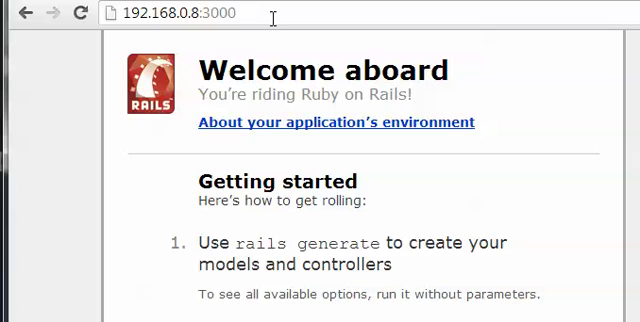
pyautogui.moveTo(454, 312)
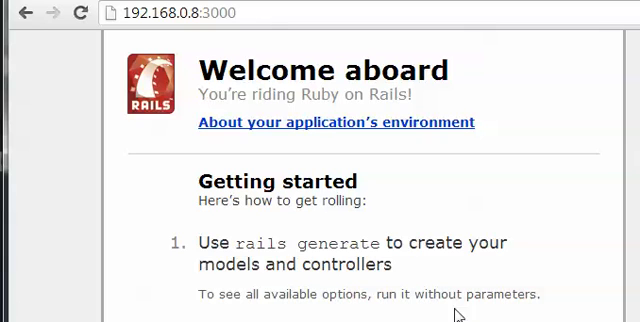
pyautogui.moveTo(456, 314)
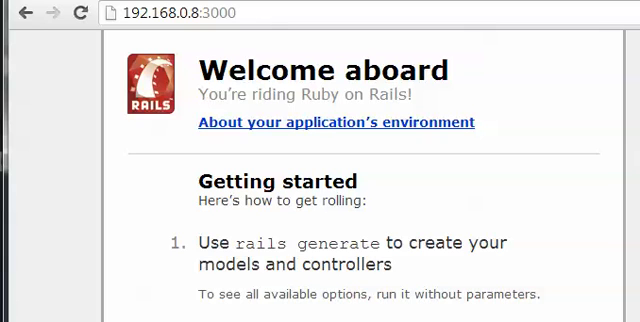